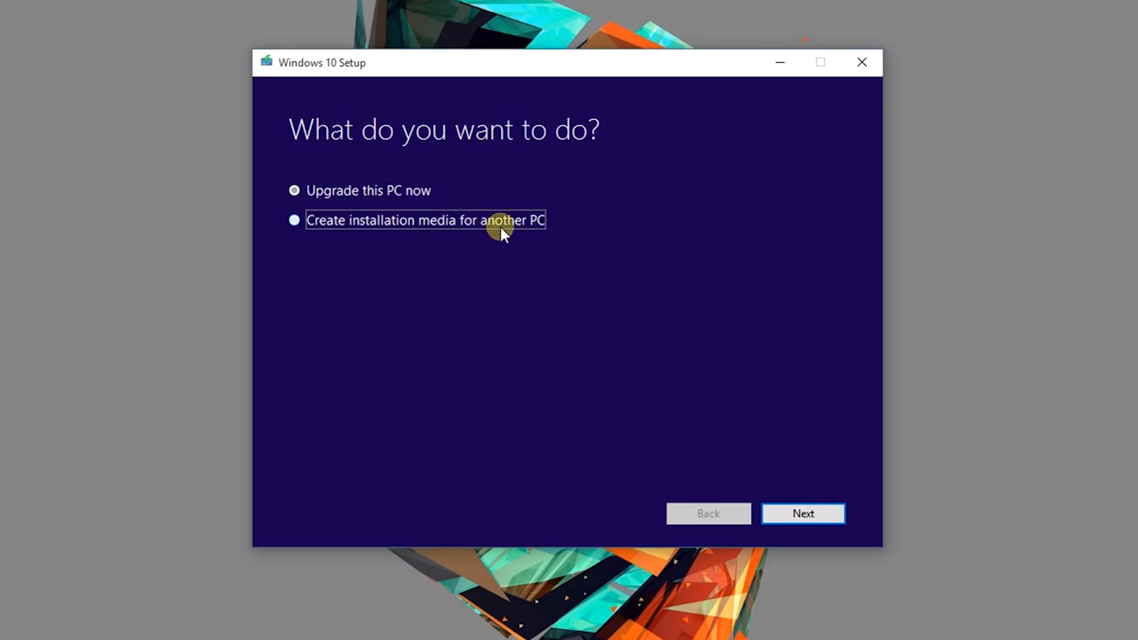
Create installation media for another PC, choosing ISO file as the media type
left_click(803, 513)
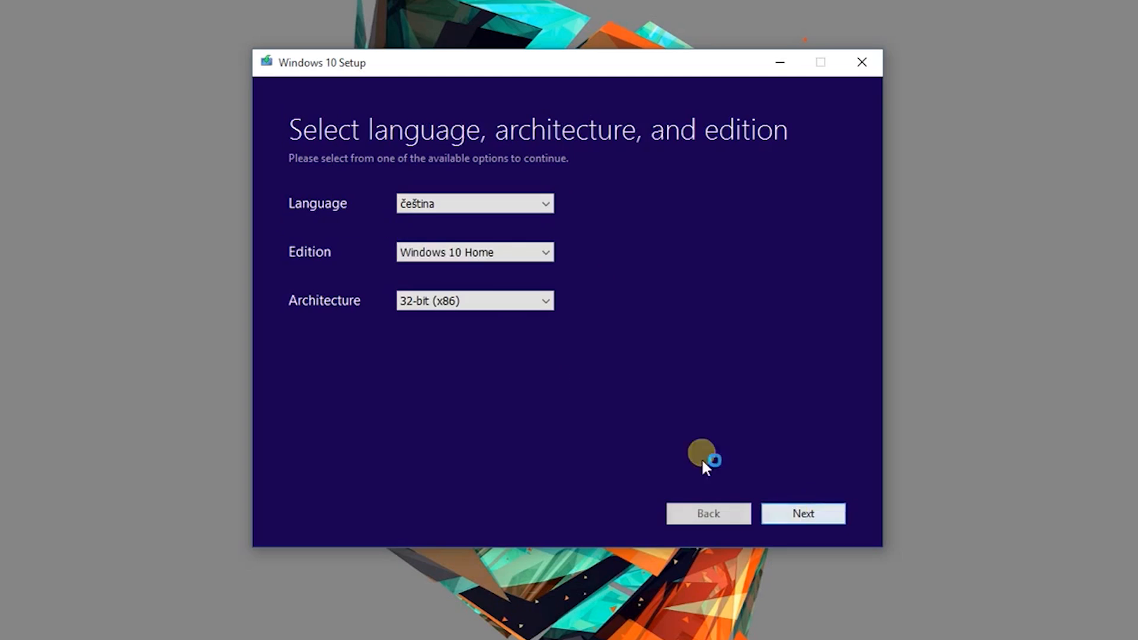
left_click(803, 514)
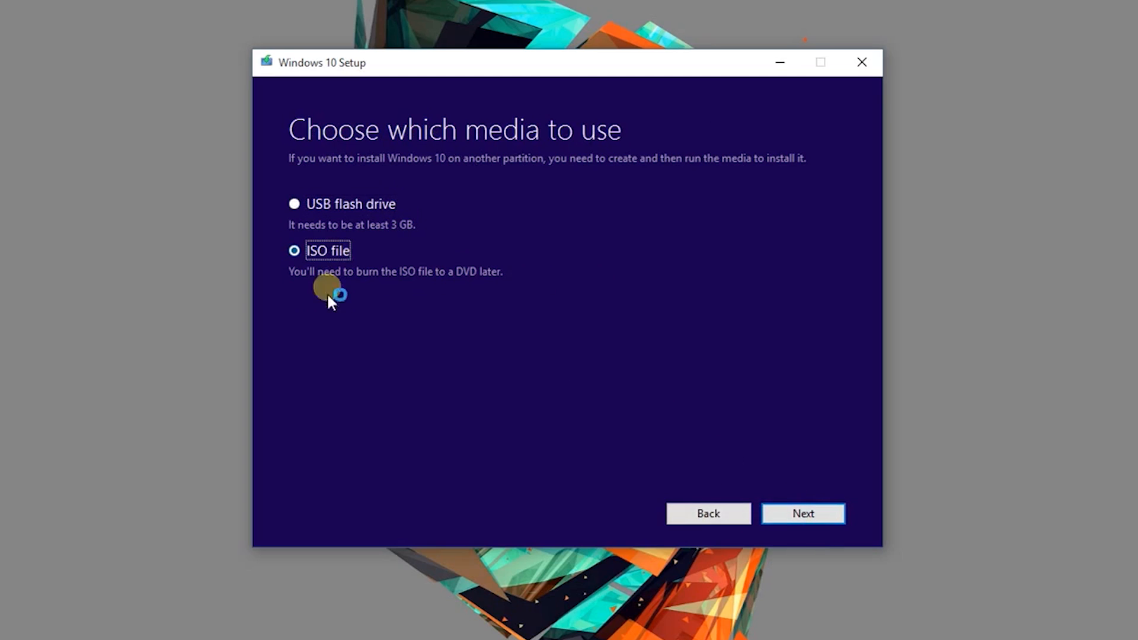
mouse_move(792, 76)
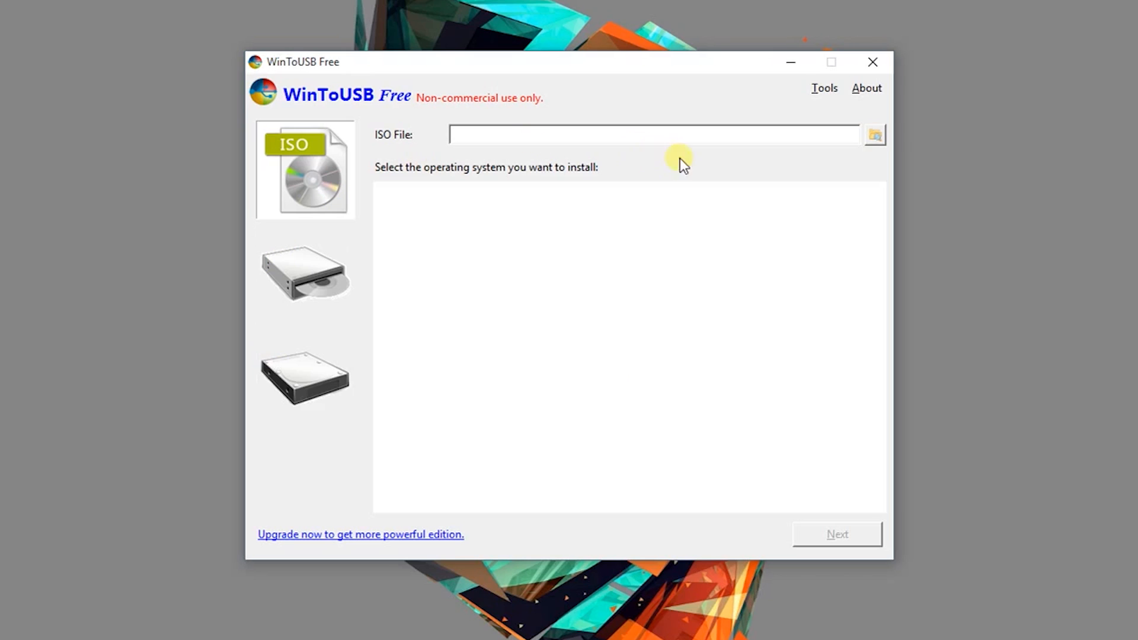
Install Windows 10 Home from 'Windows 10 home.iso' onto WinToUSB (F:) on Disk4
left_click(874, 135)
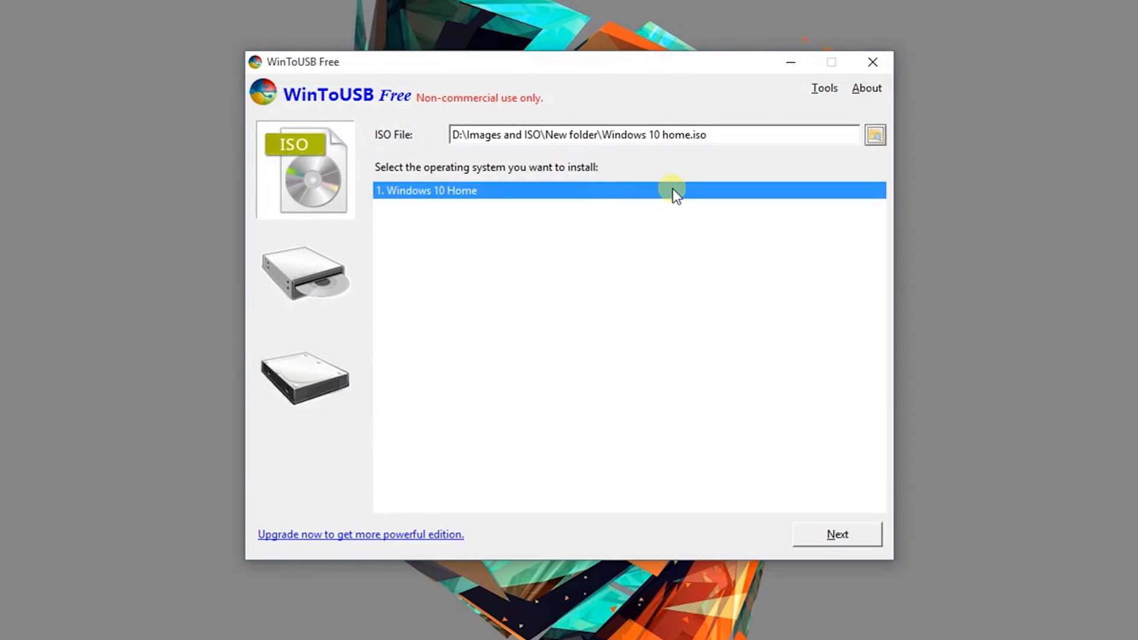
mouse_move(660, 179)
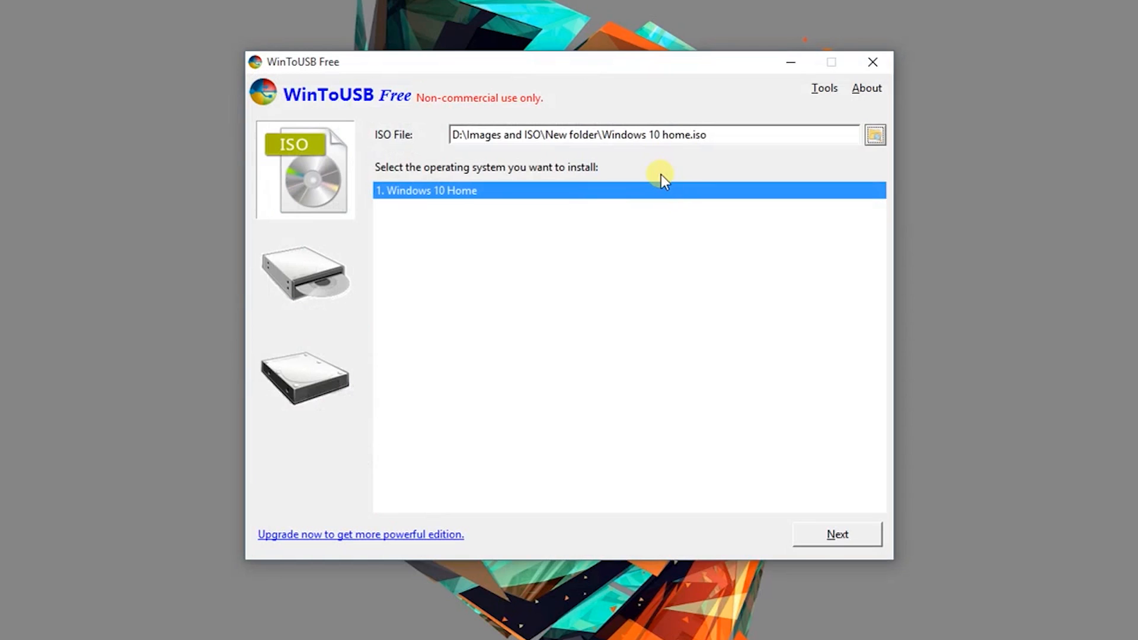
mouse_move(860, 577)
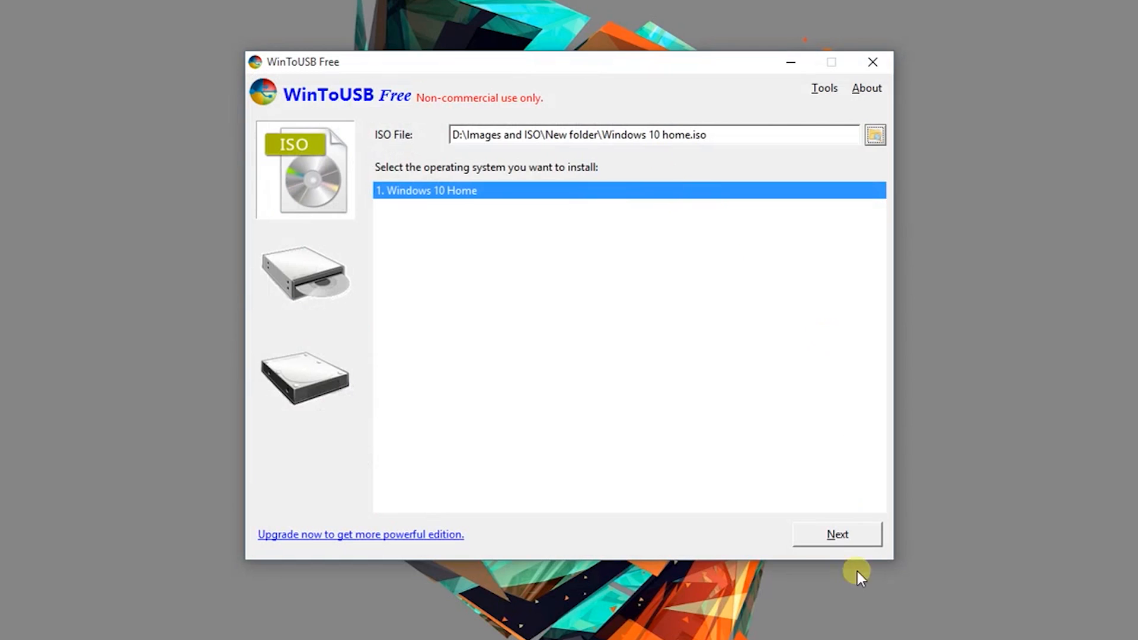
mouse_move(837, 535)
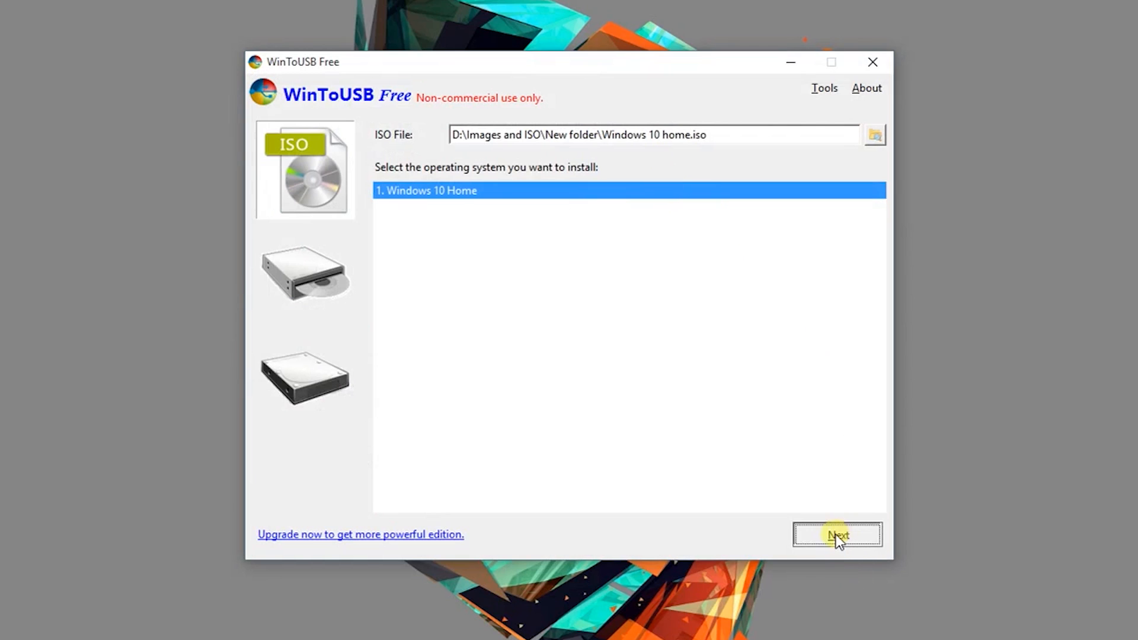
left_click(837, 535)
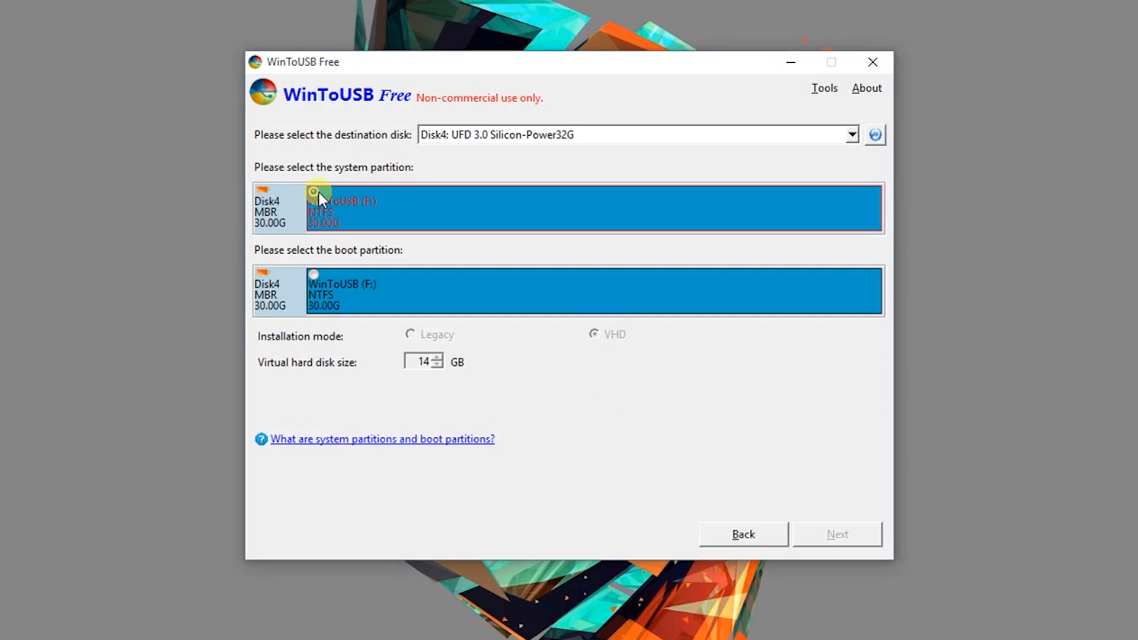
left_click(341, 290)
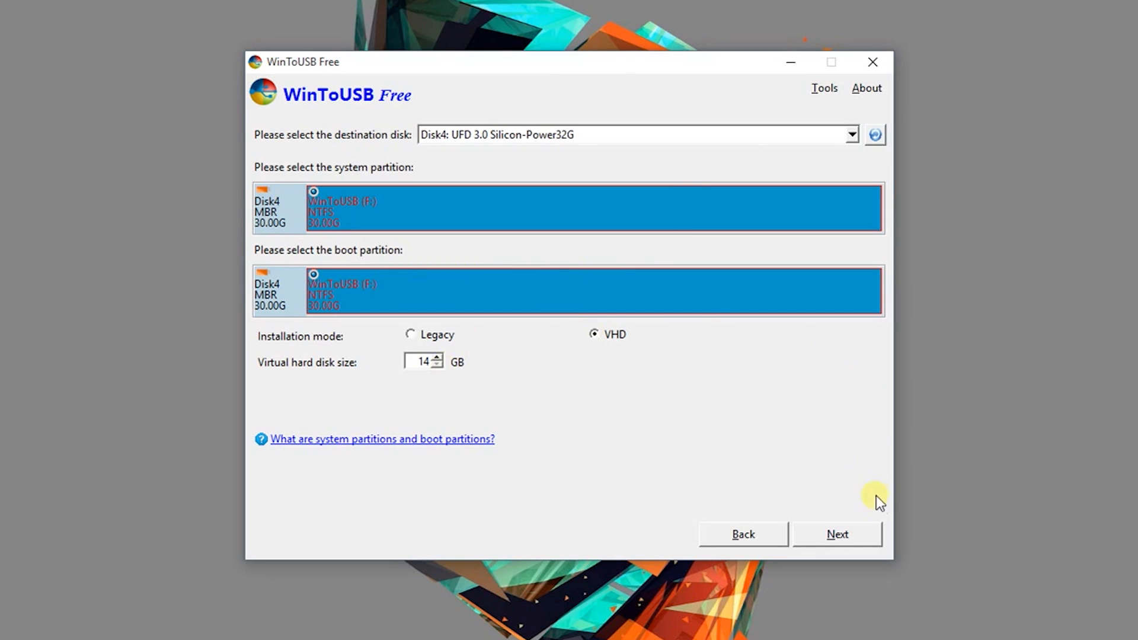
left_click(837, 534)
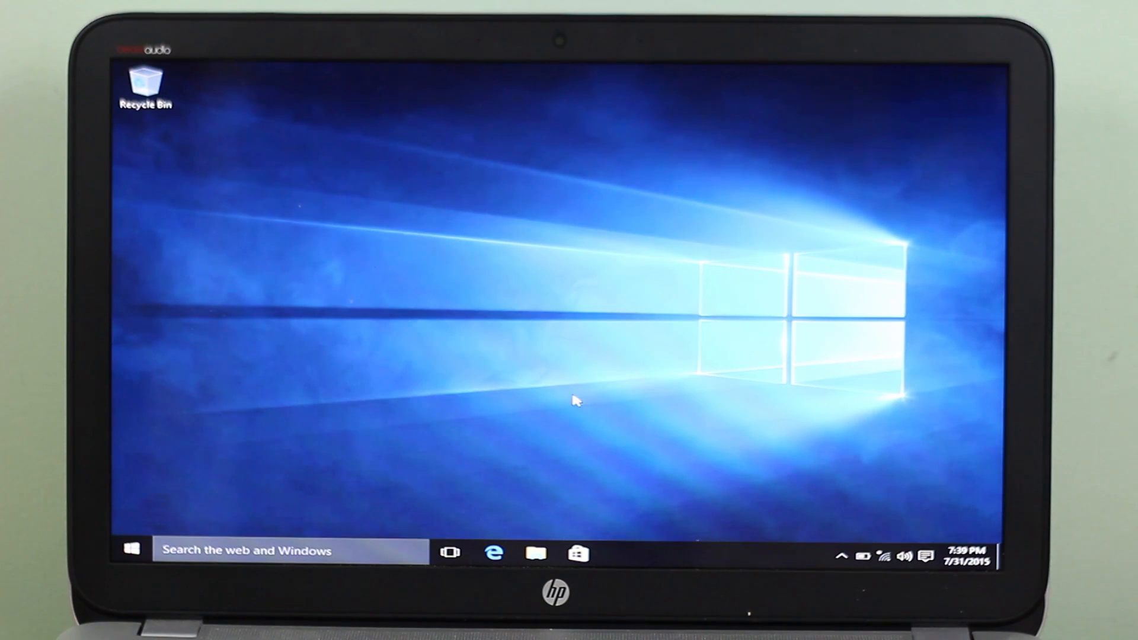
mouse_move(185, 501)
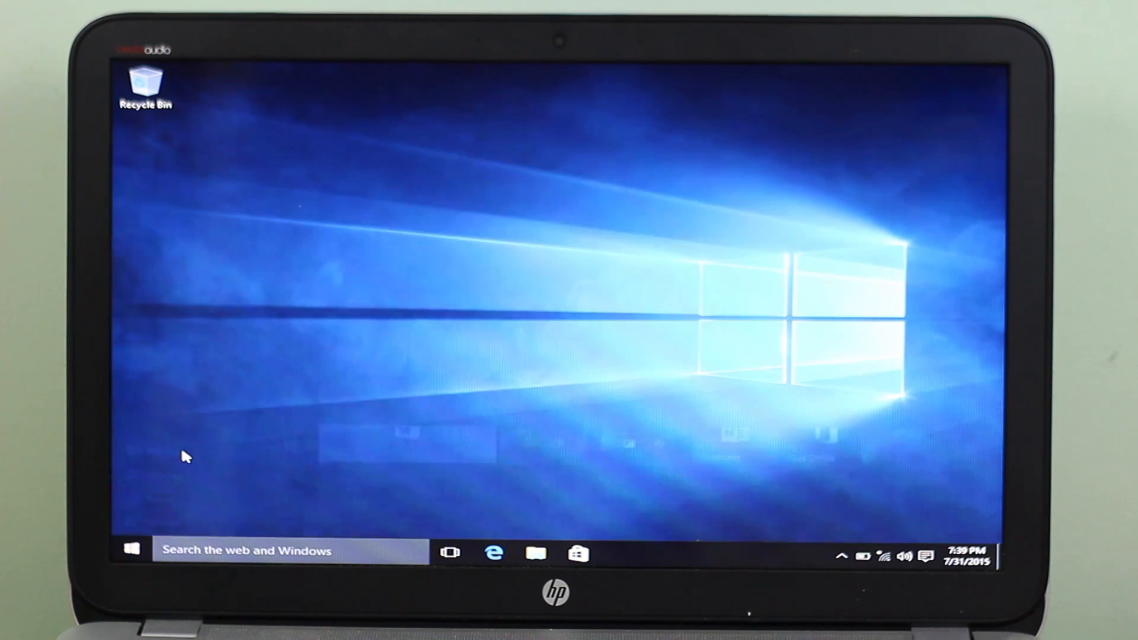
View This PC listing the two WinToUSB drives in File Explorer, then open Start
left_click(536, 552)
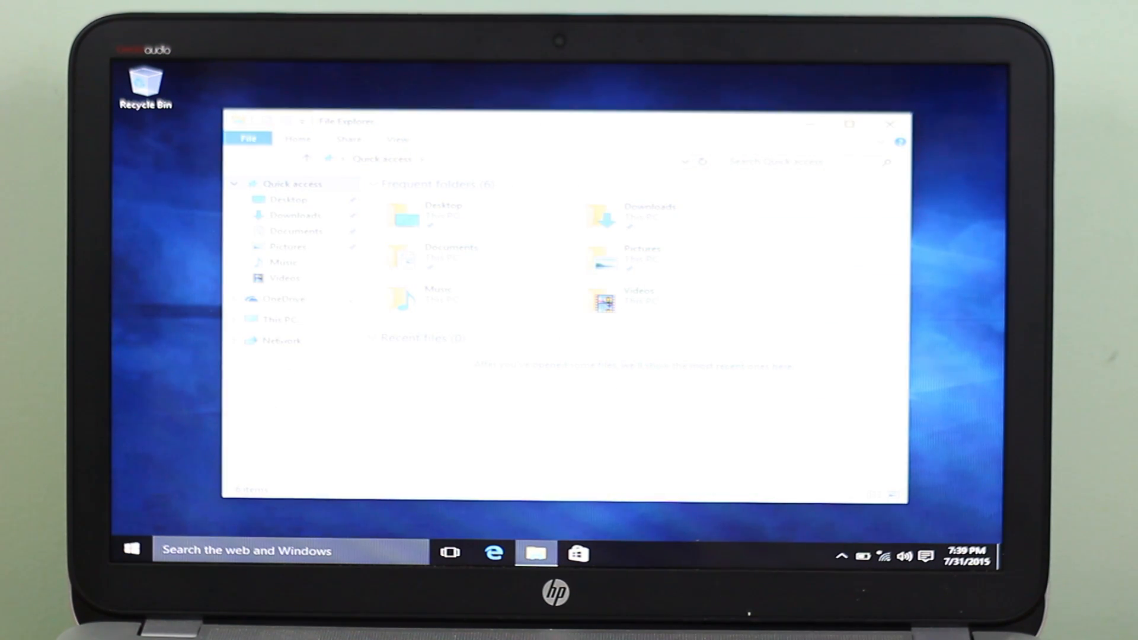
left_click(278, 319)
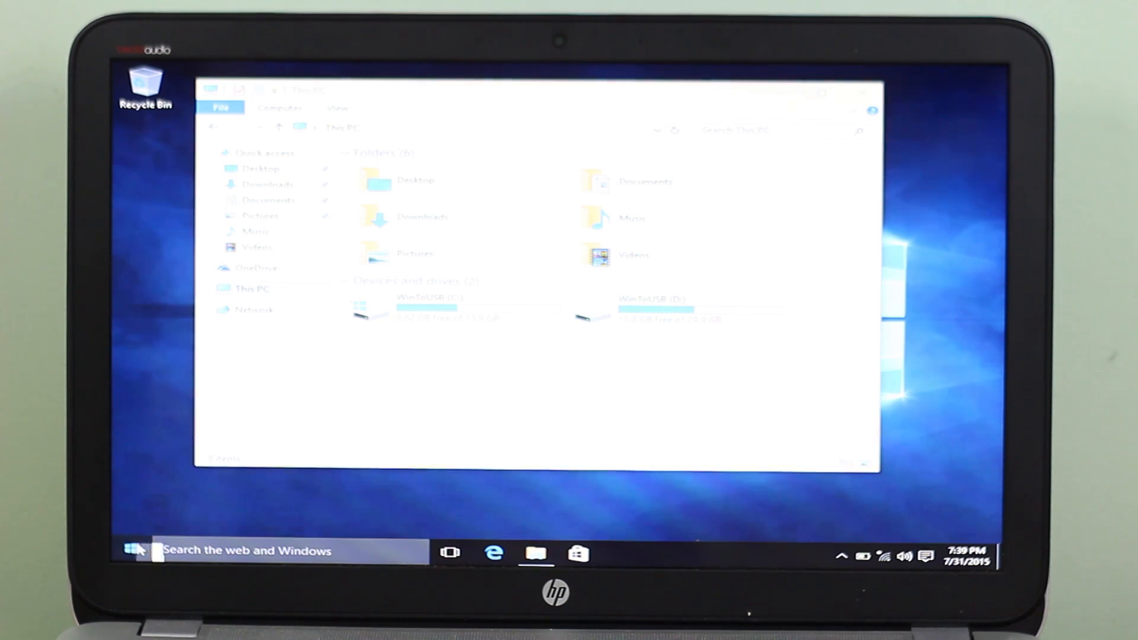
left_click(132, 550)
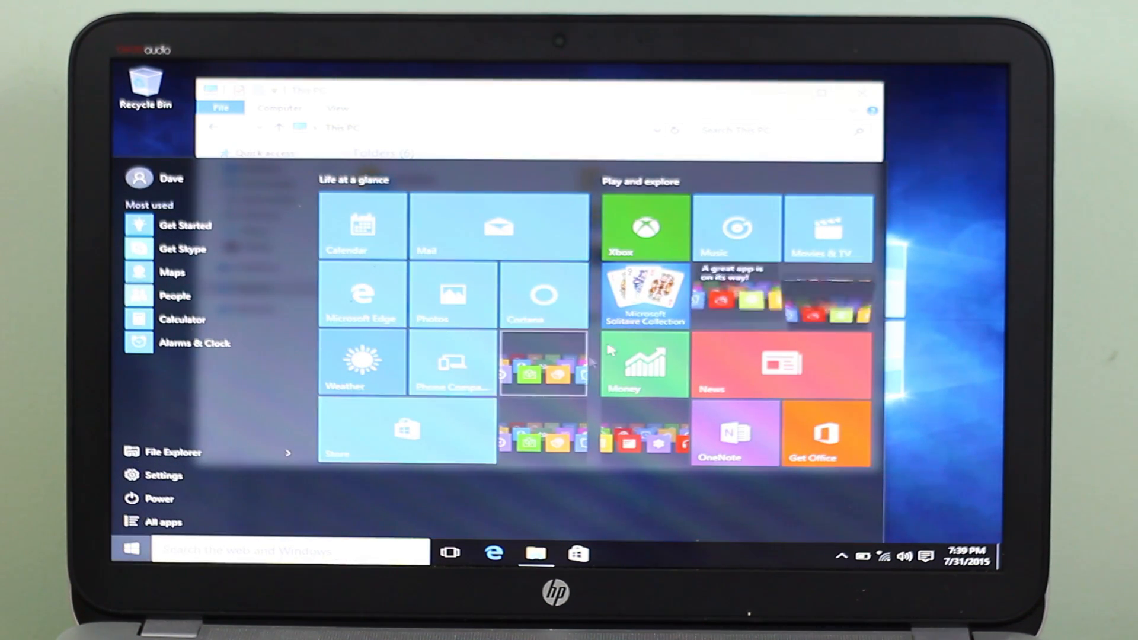